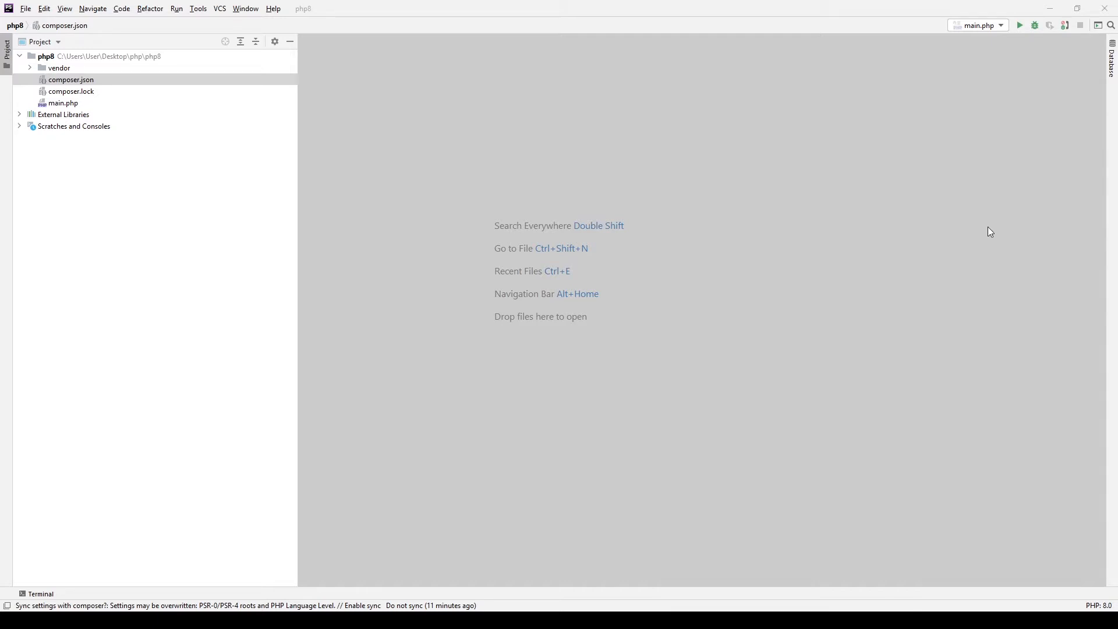
mouse_move(714, 246)
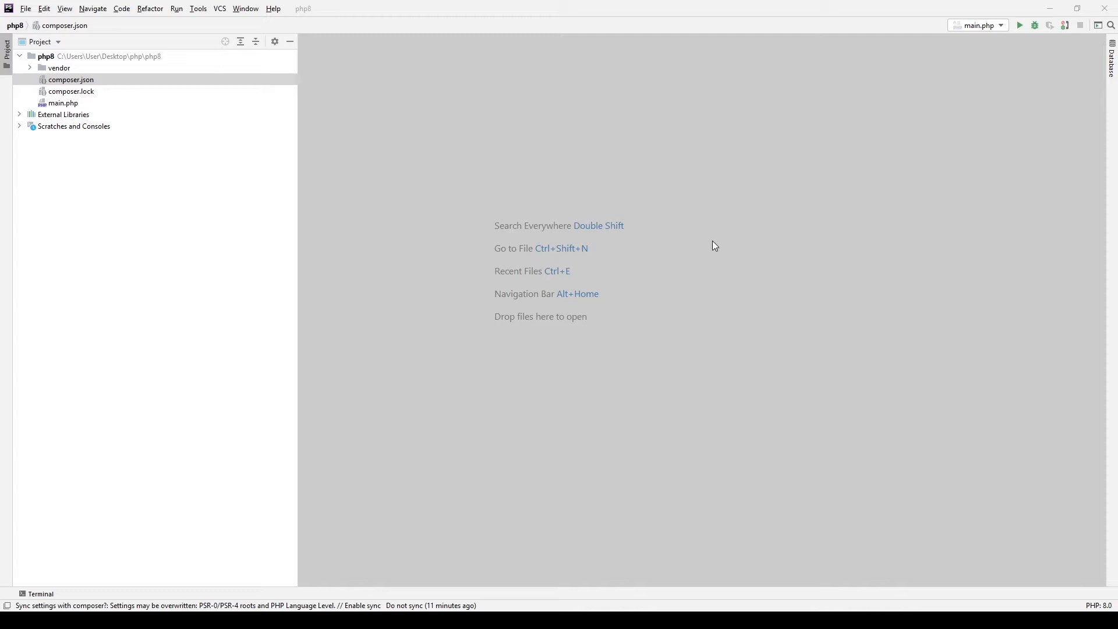
mouse_move(310, 344)
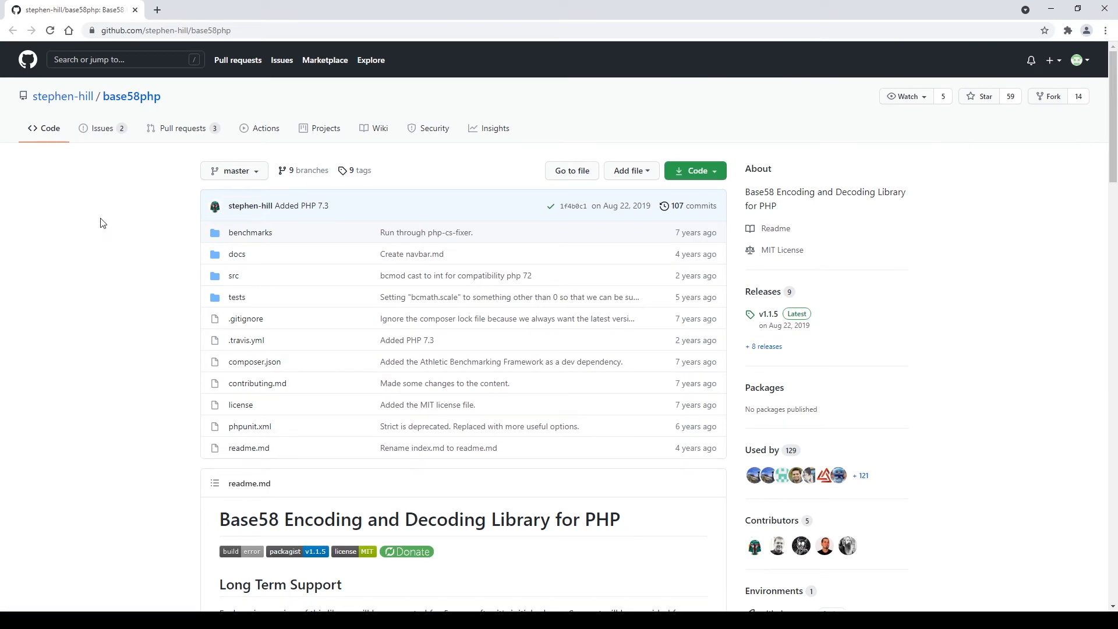
mouse_move(157, 548)
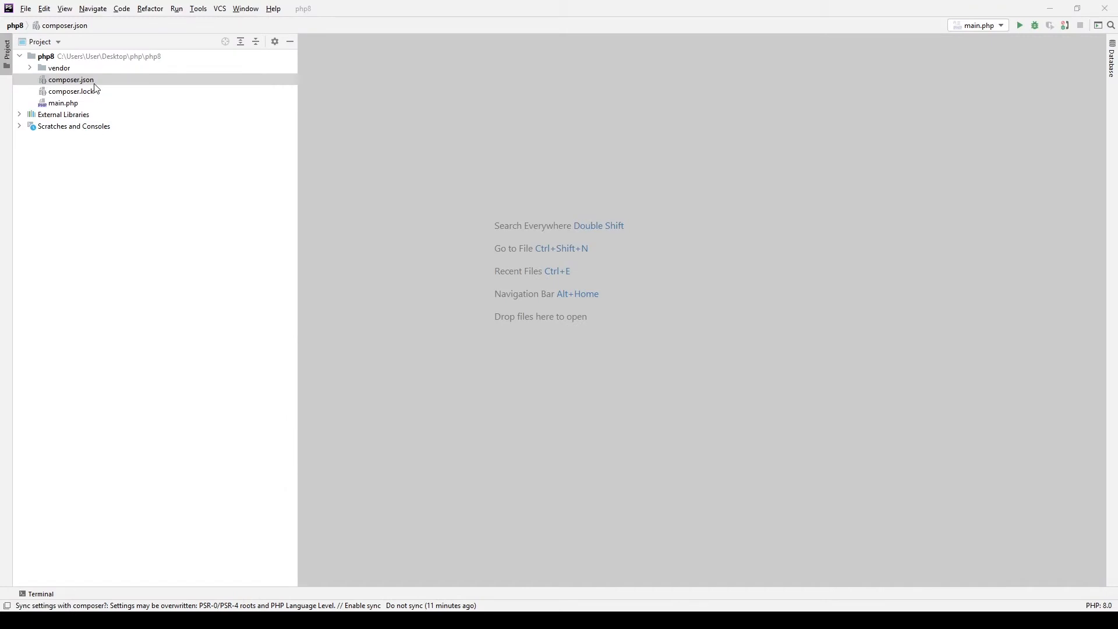
Inspect composer.json dependencies and the installed stephenhill/base58 package in vendor.
double_click(71, 79)
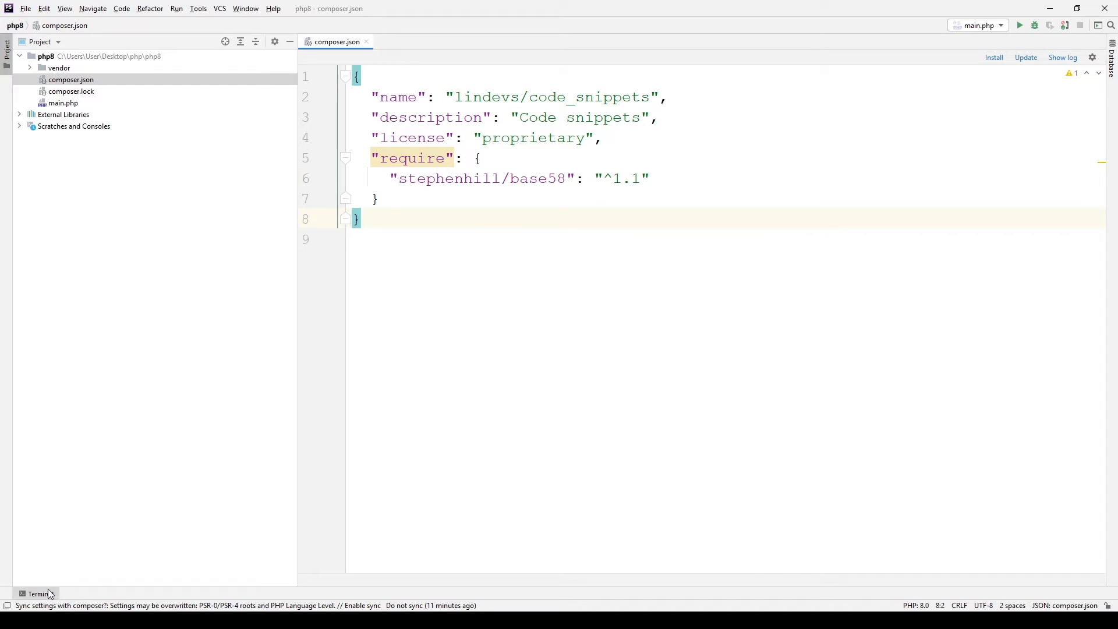
left_click(38, 593)
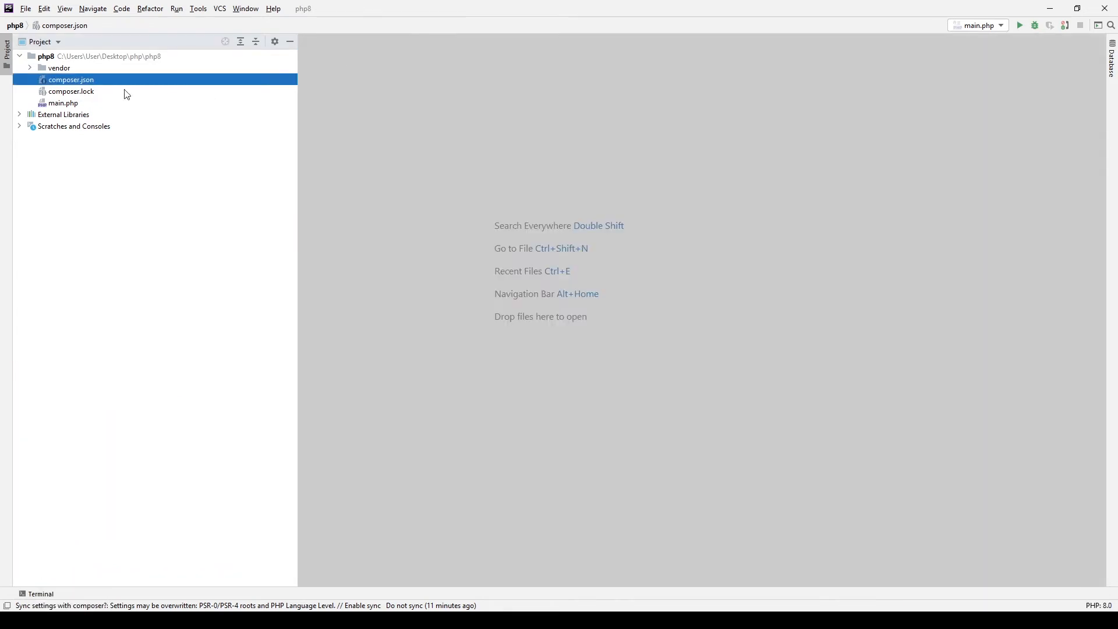
left_click(30, 67)
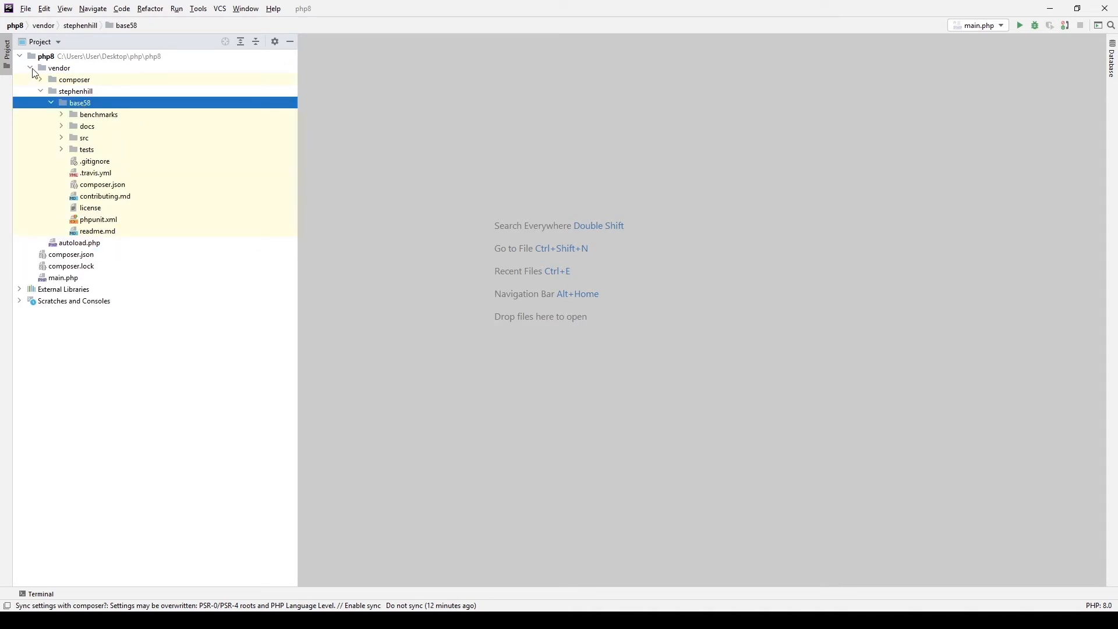
left_click(30, 68)
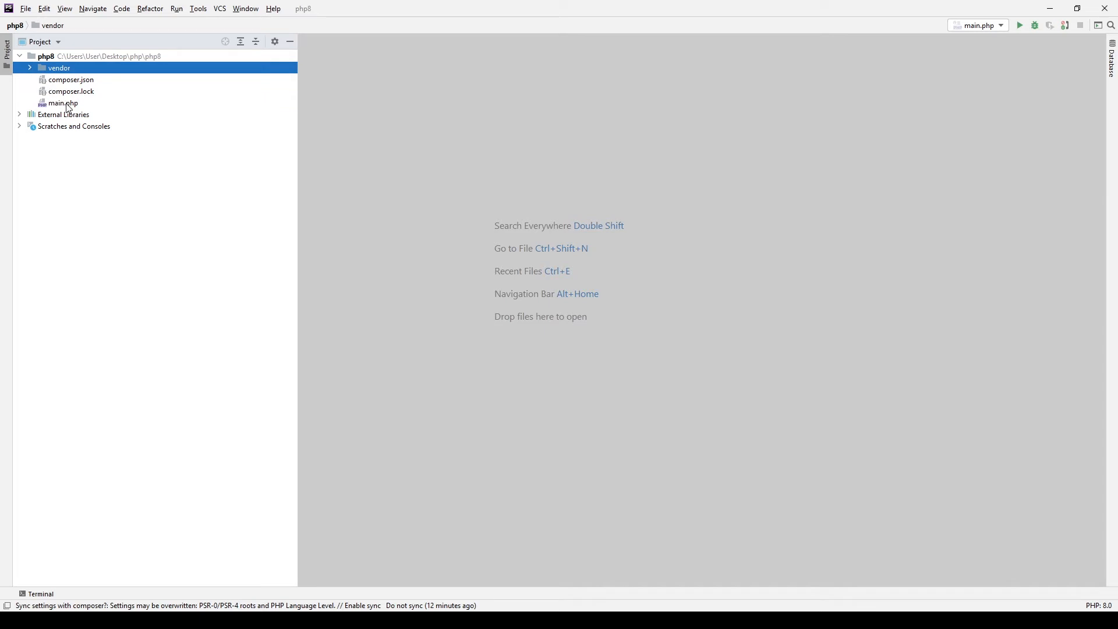
Review main.php's encode of $text into $base58Str and its decode back.
double_click(62, 103)
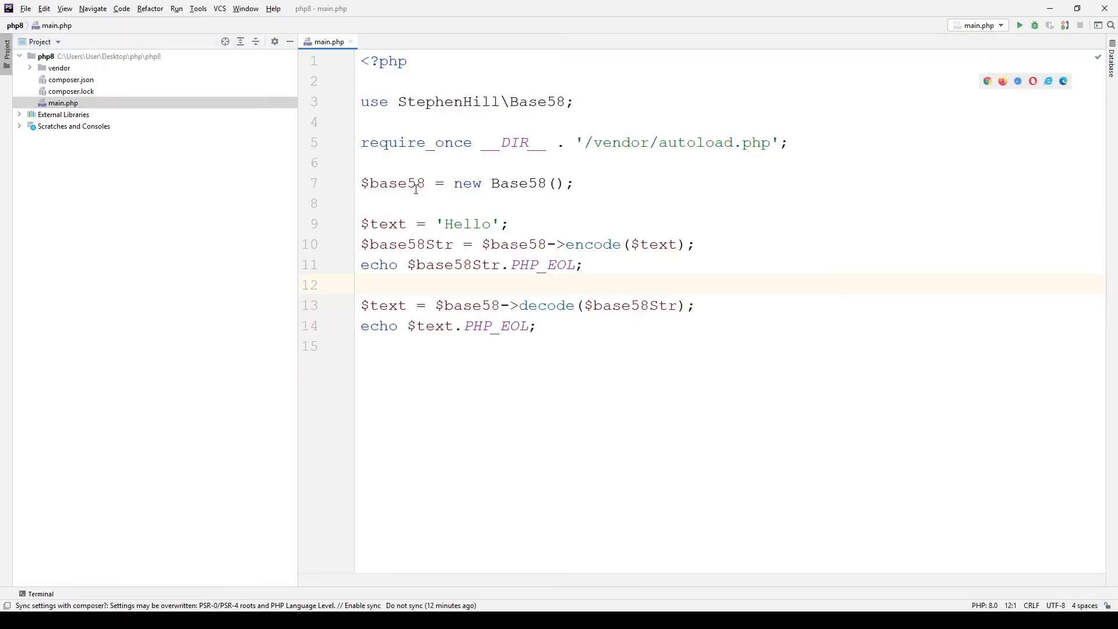
left_click(490, 183)
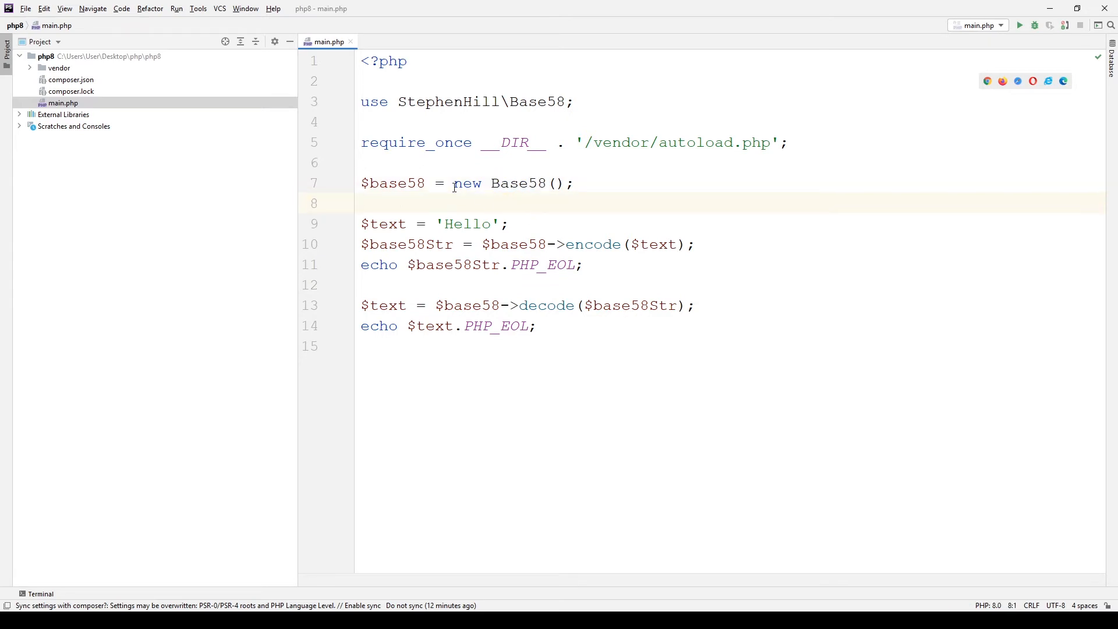
mouse_move(469, 207)
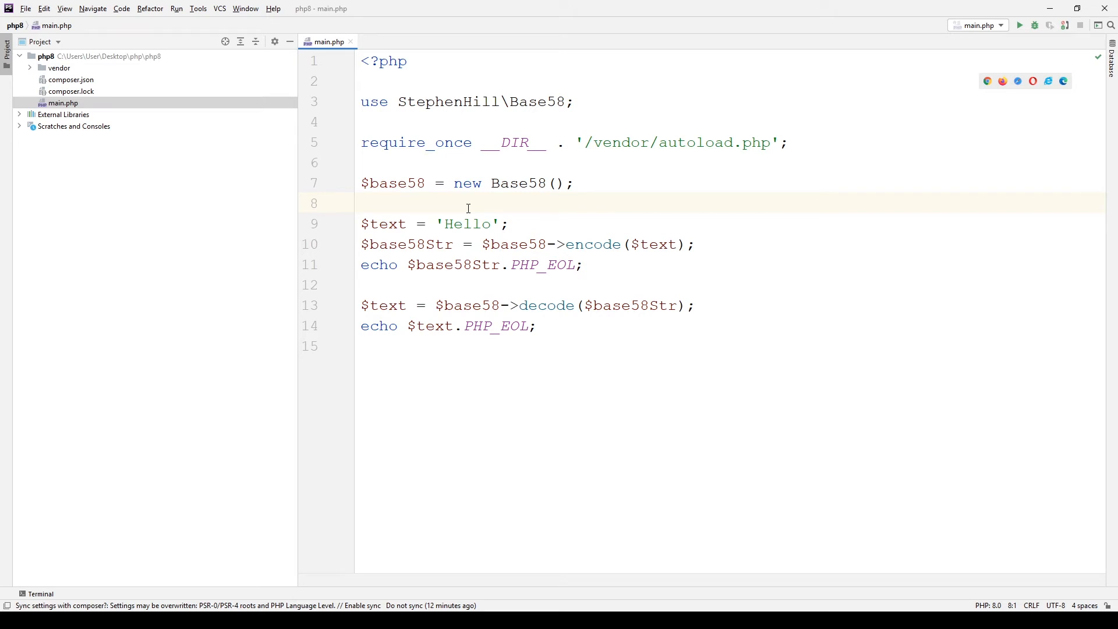
left_click(363, 203)
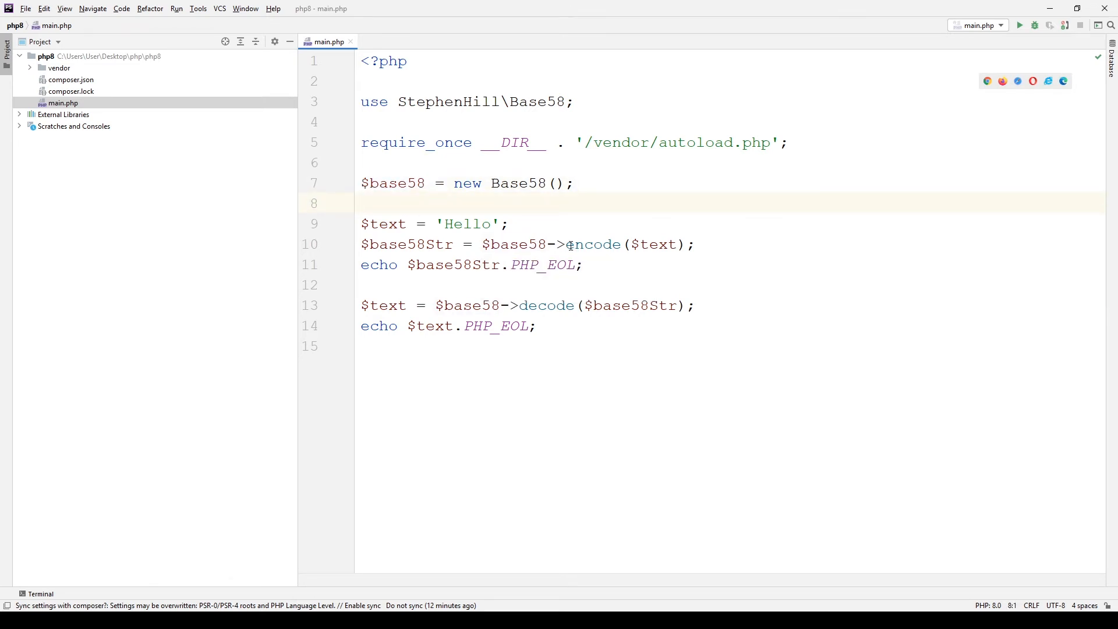
double_click(592, 243)
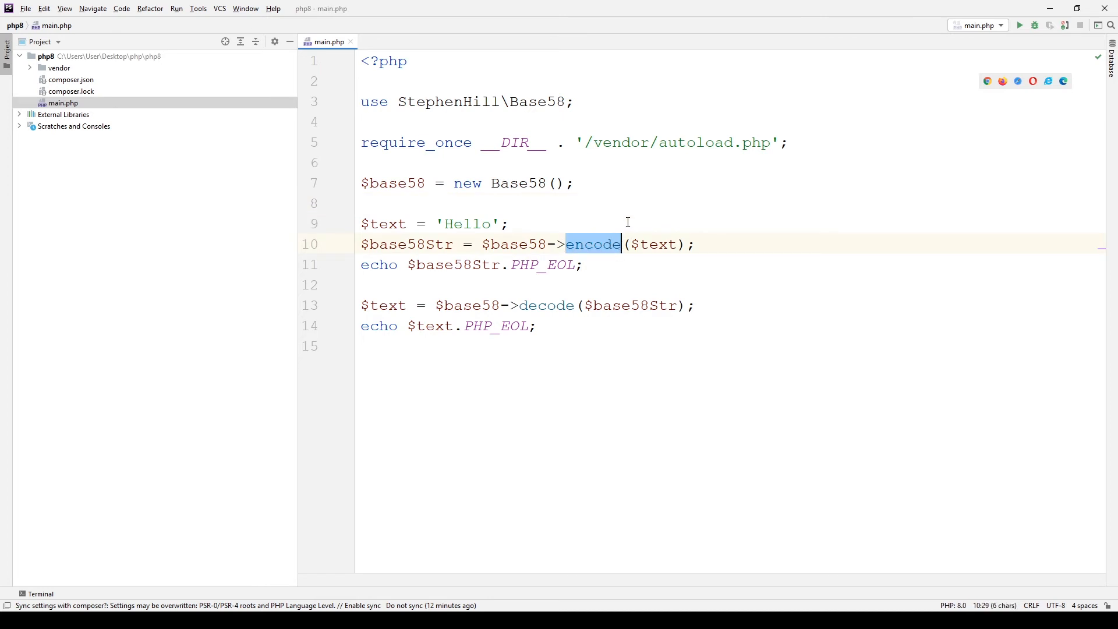
left_click(509, 223)
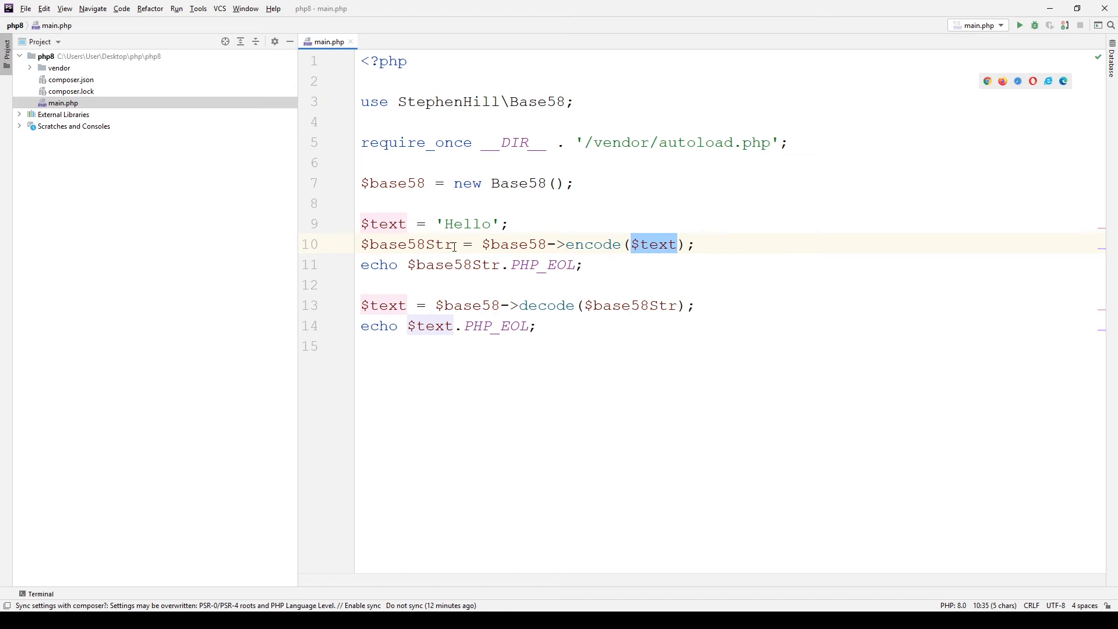
double_click(407, 244)
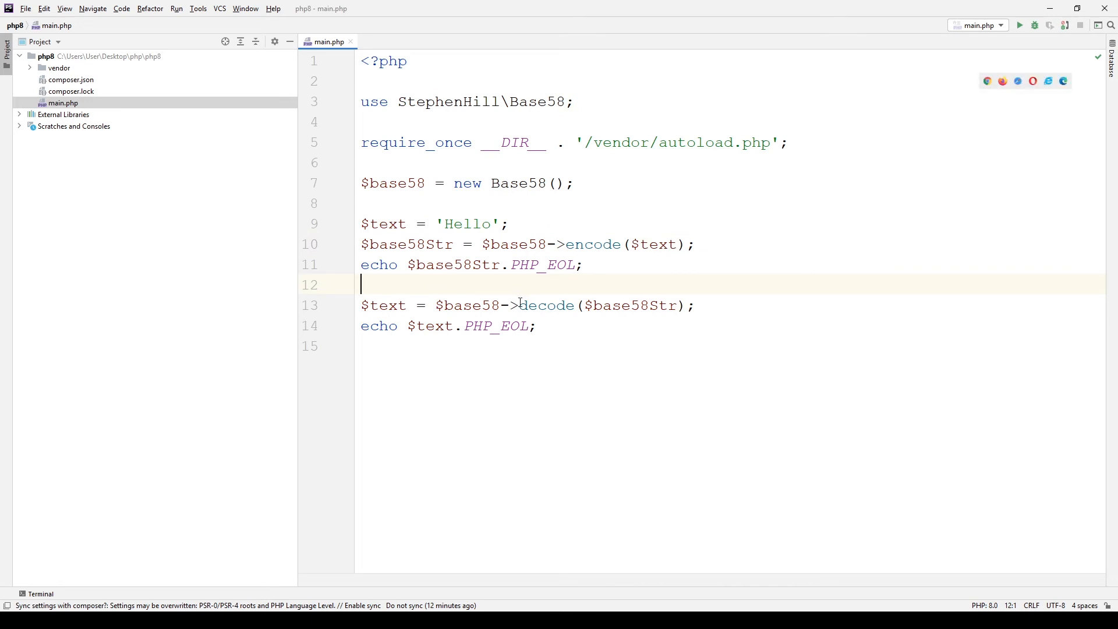
double_click(546, 305)
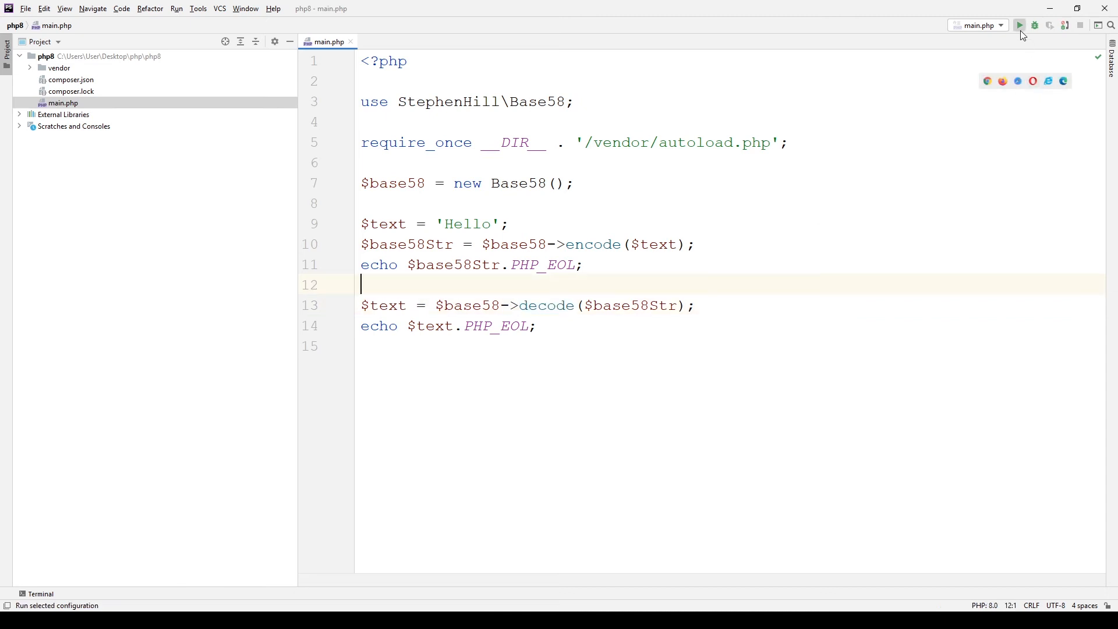
Run main.php, confirming output 9Ajdvzr then Hello with exit code 0.
left_click(1019, 24)
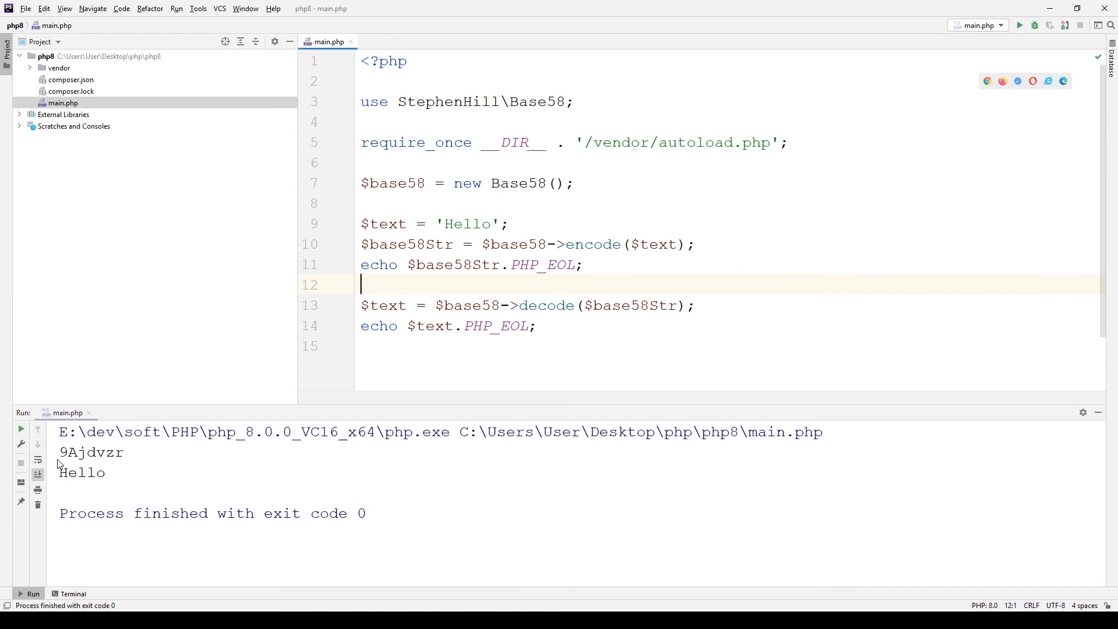
double_click(91, 451)
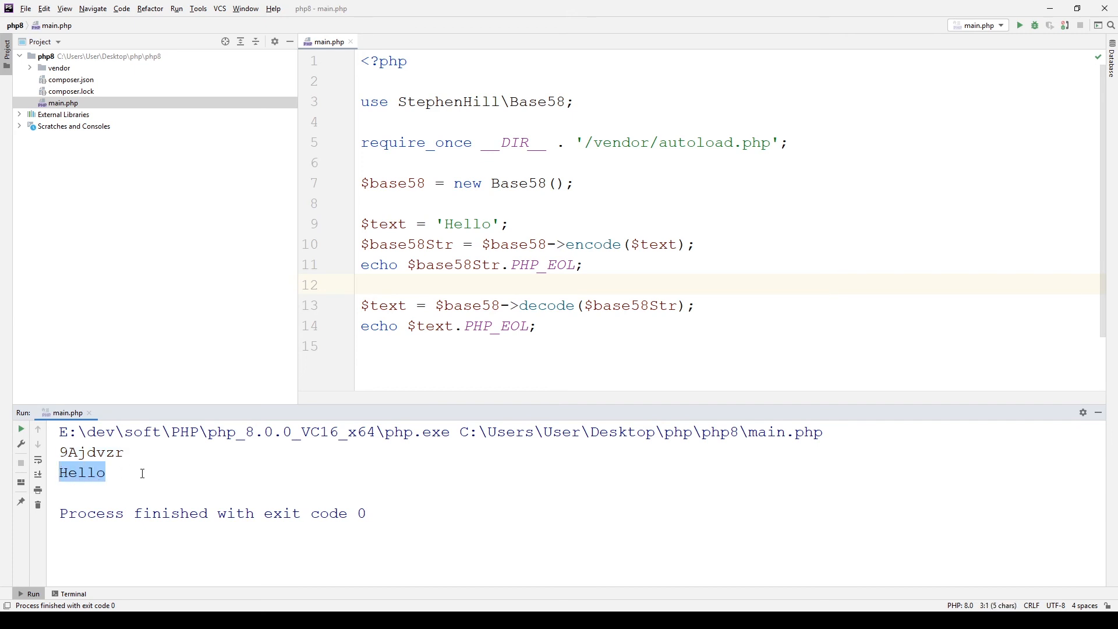
left_click(443, 353)
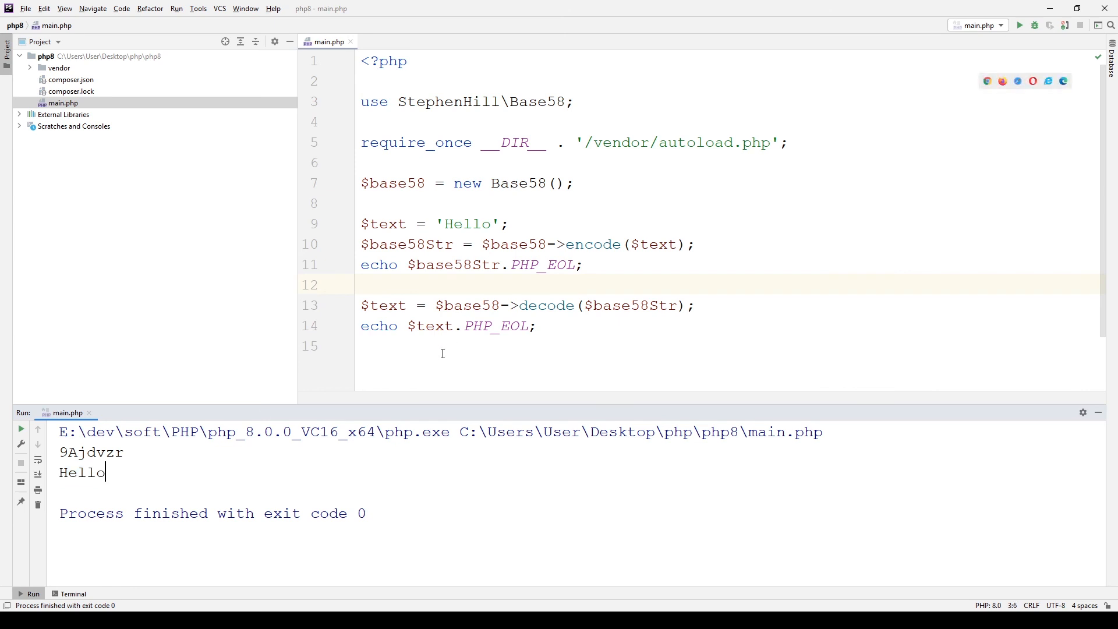
left_click(361, 346)
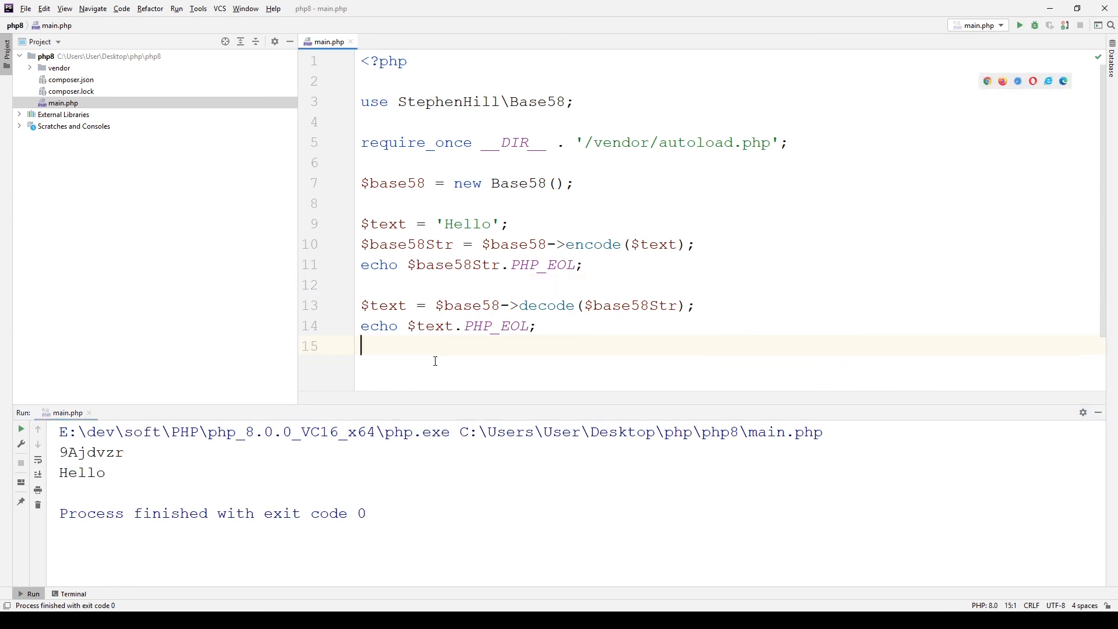